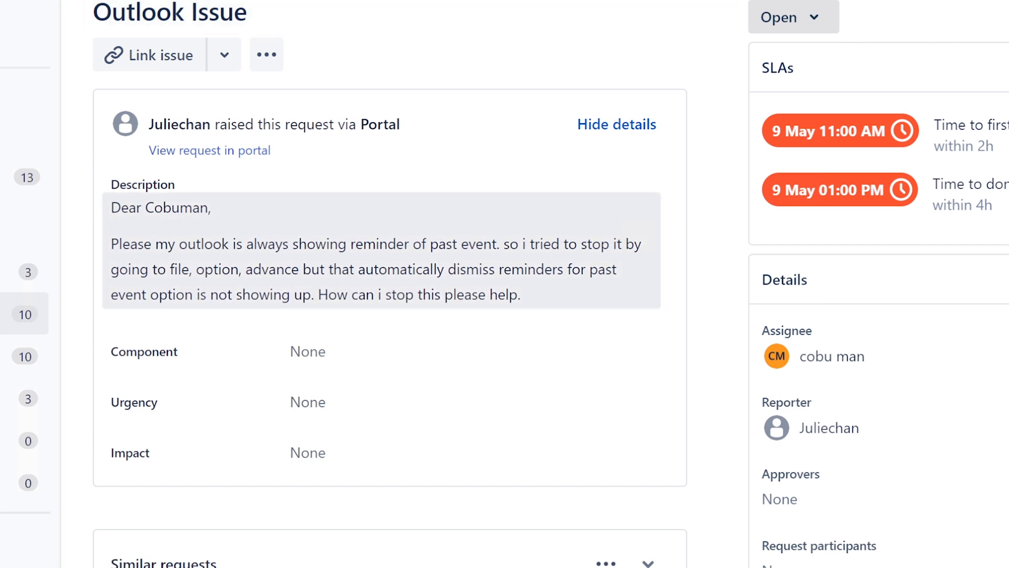
# Highlight the customer's reminder description, then show actions for the June 20 Juneteenth (Observed) event
pyautogui.doubleClick(125, 244)
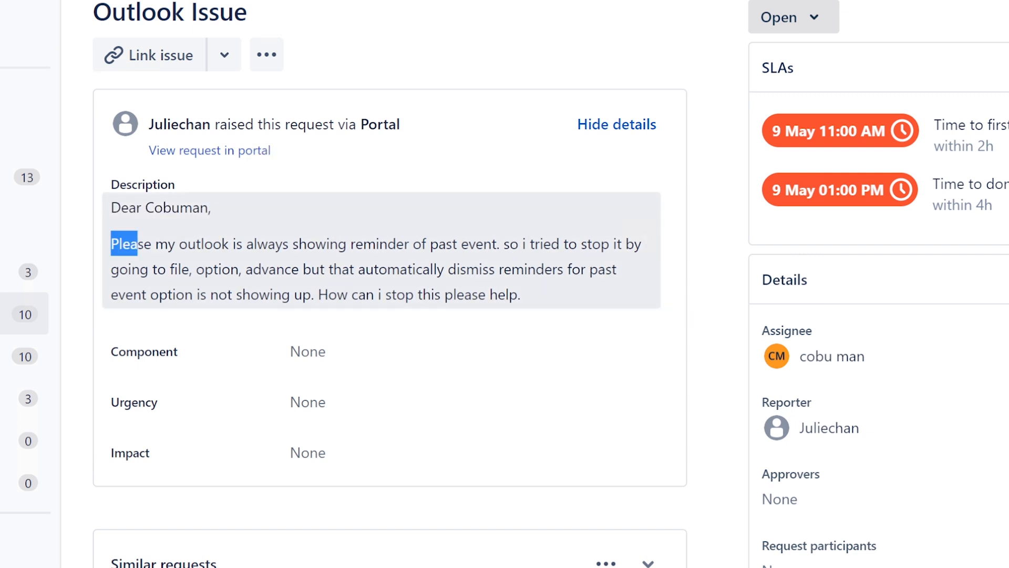
pyautogui.moveTo(129, 243); pyautogui.dragTo(494, 244)
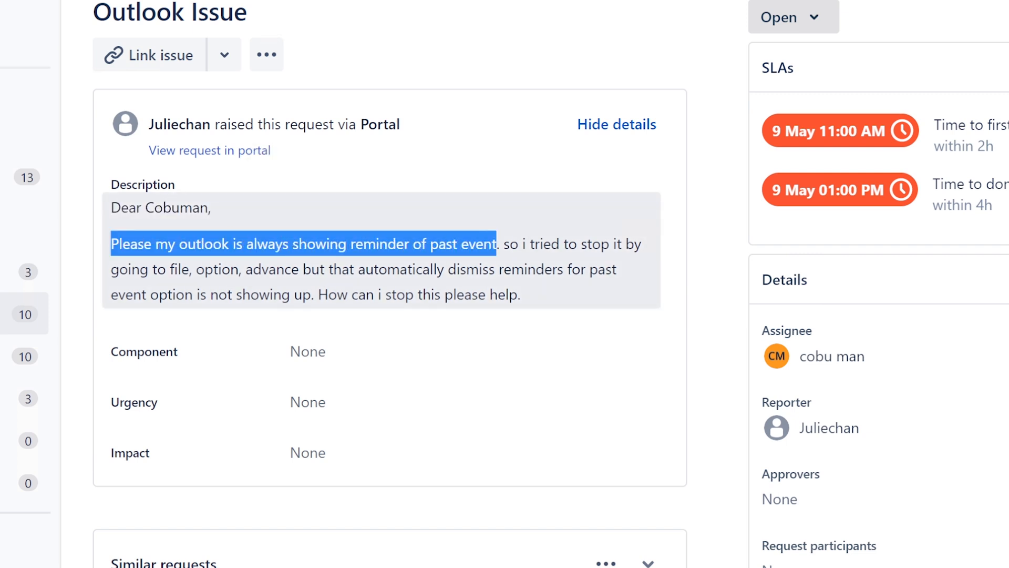
pyautogui.moveTo(494, 243); pyautogui.dragTo(275, 270)
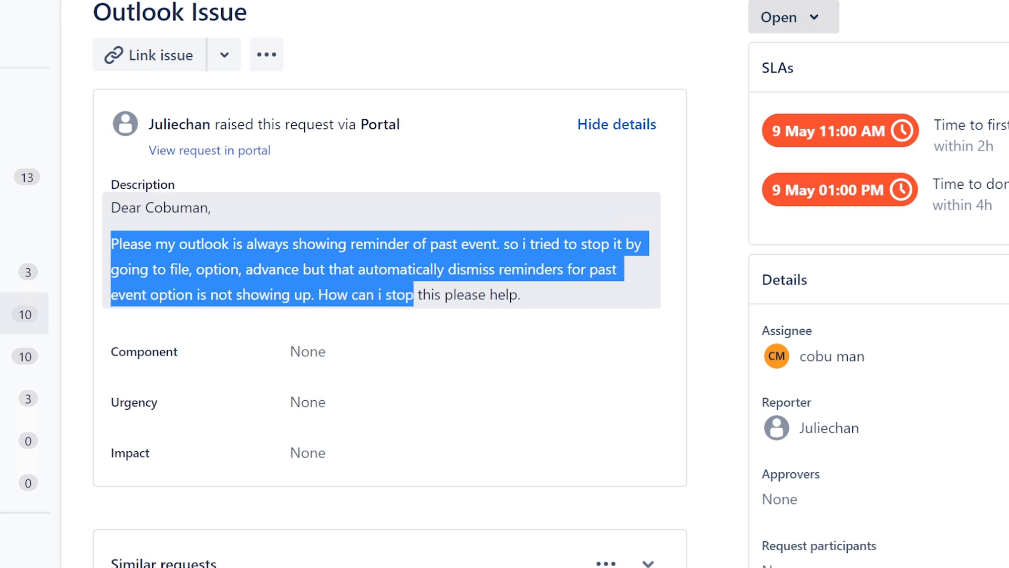
pyautogui.click(467, 322)
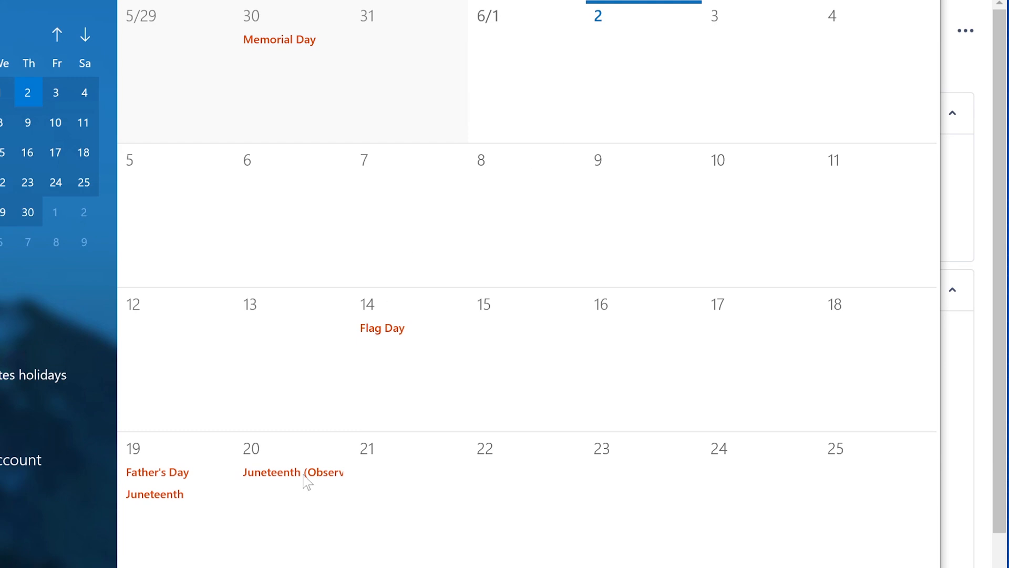
pyautogui.rightClick(292, 472)
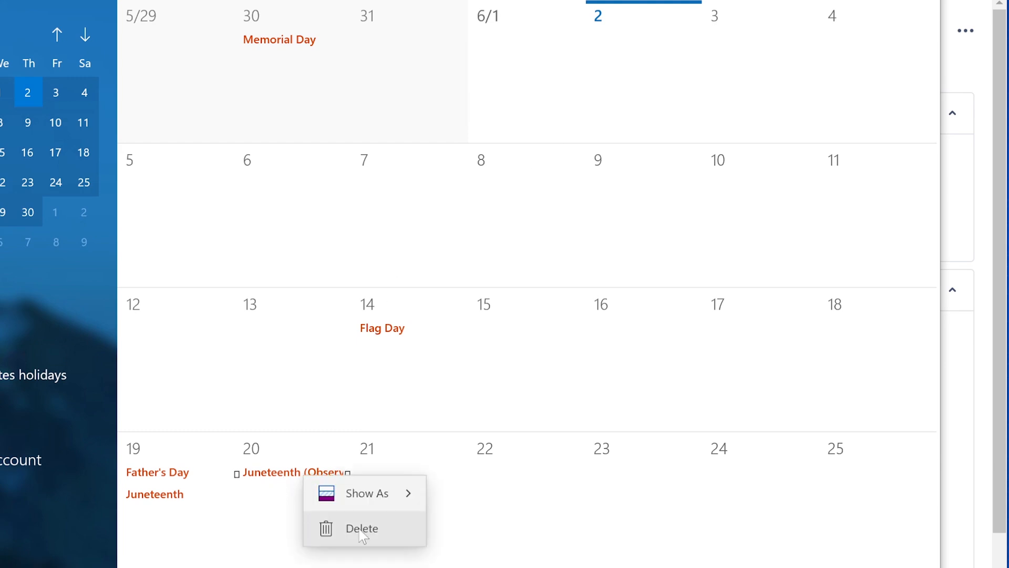
pyautogui.moveTo(358, 536)
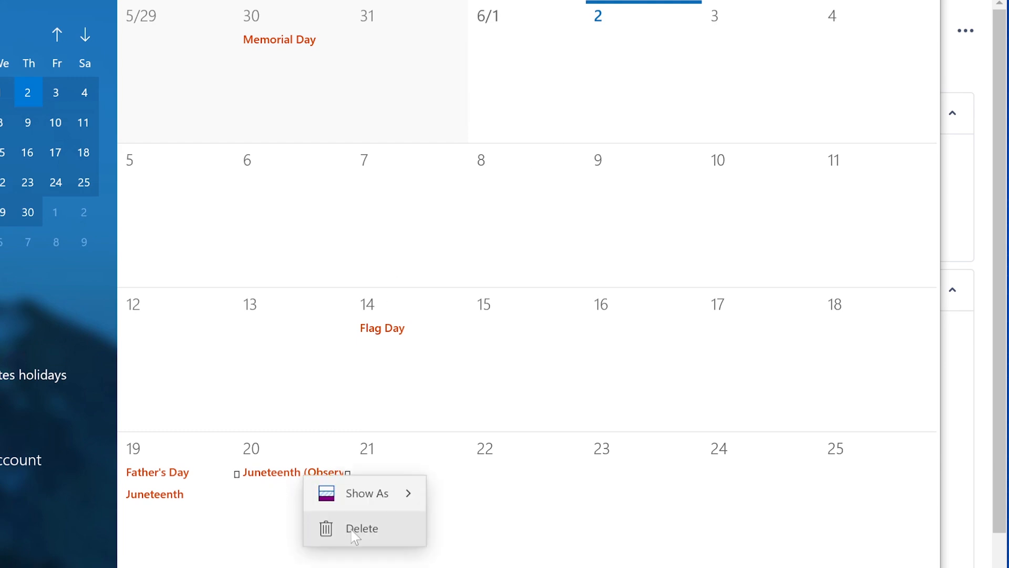
pyautogui.moveTo(373, 540)
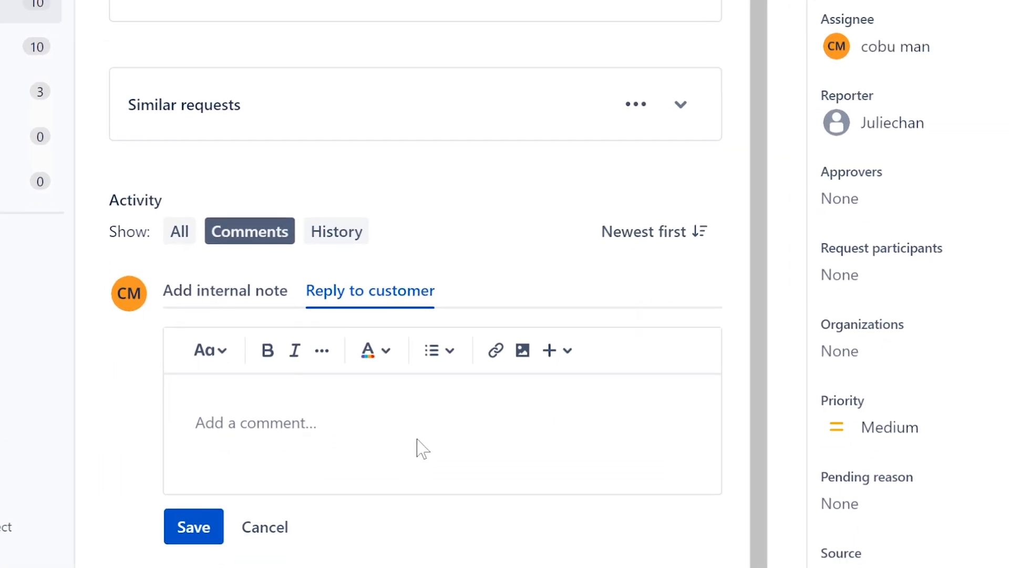
# Save a customer reply: delete the reminder in the Calendar, likely the source, signed Ervin
pyautogui.write('Hello.')
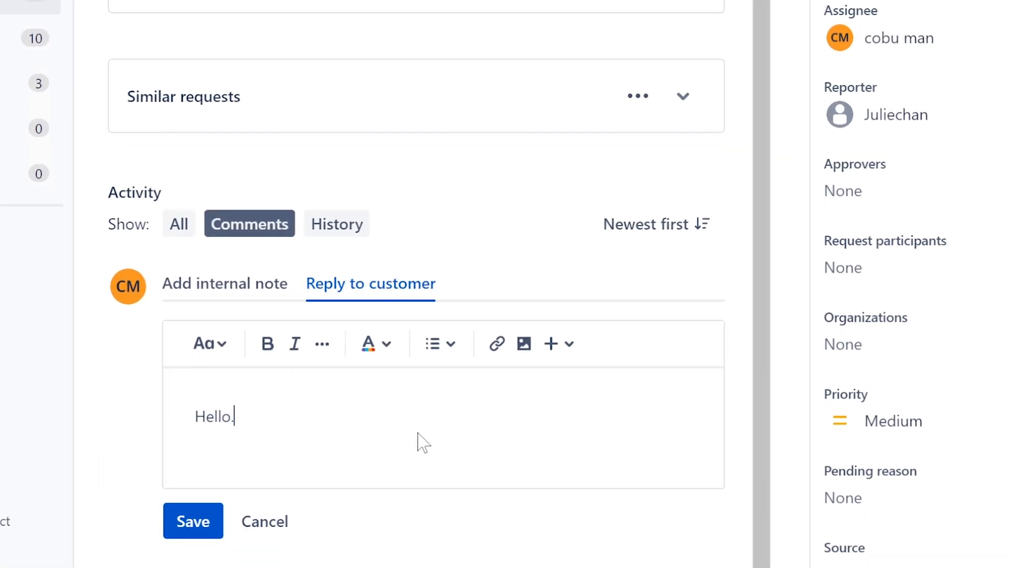
pyautogui.write('YOu')
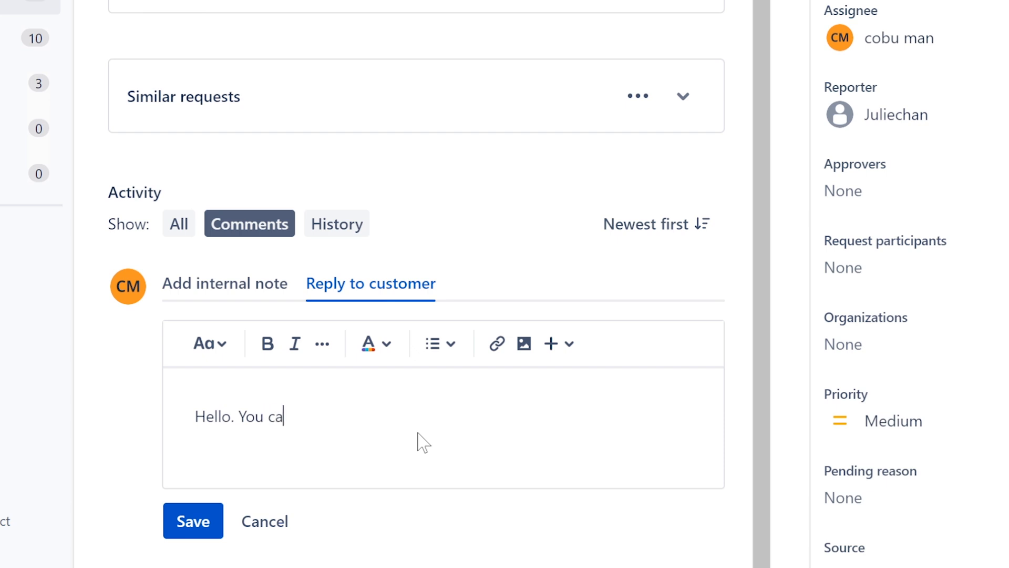
pyautogui.write('n go to')
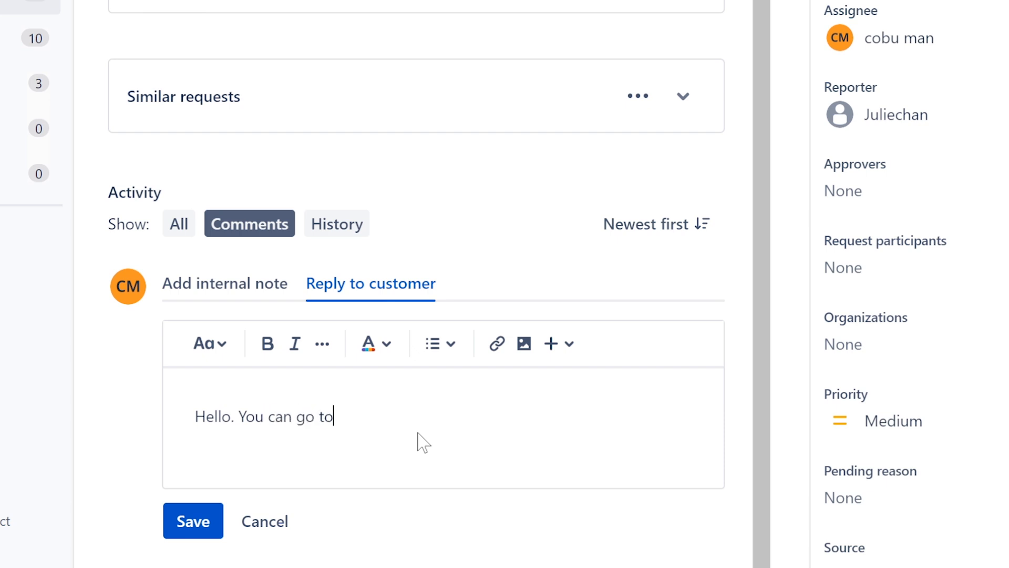
pyautogui.write('the c')
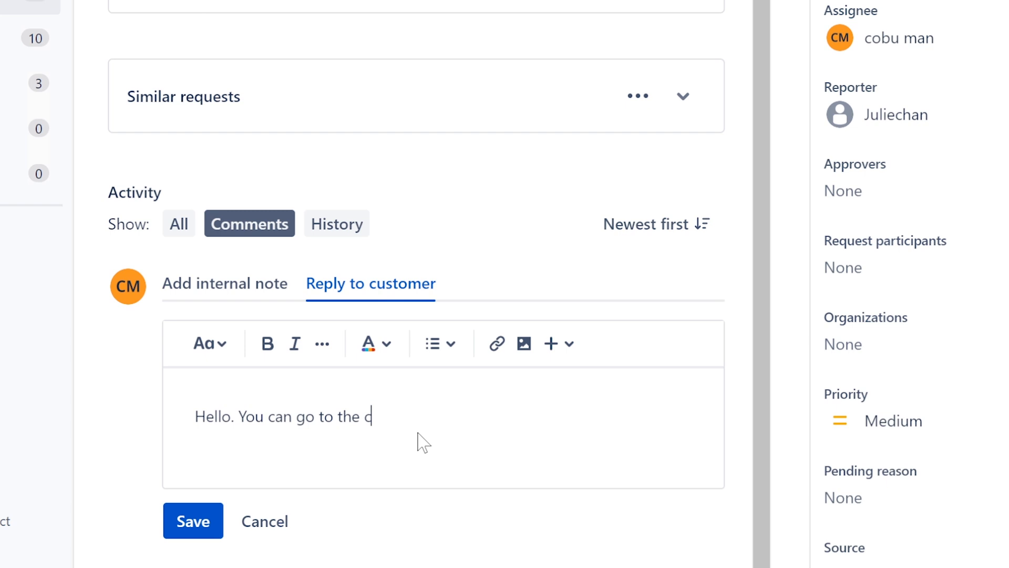
pyautogui.write('alendar and de')
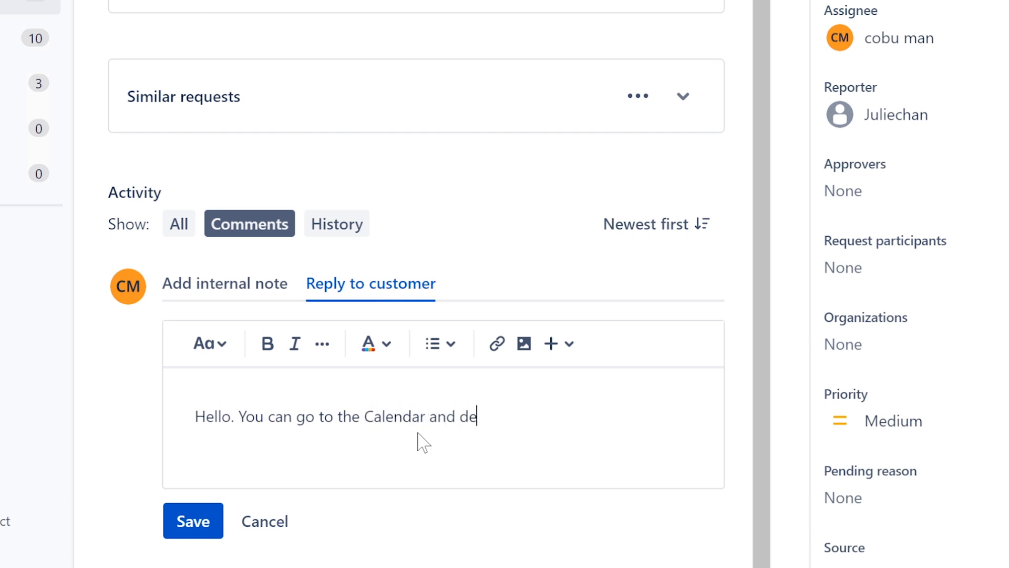
pyautogui.write('lete the reminder. Th')
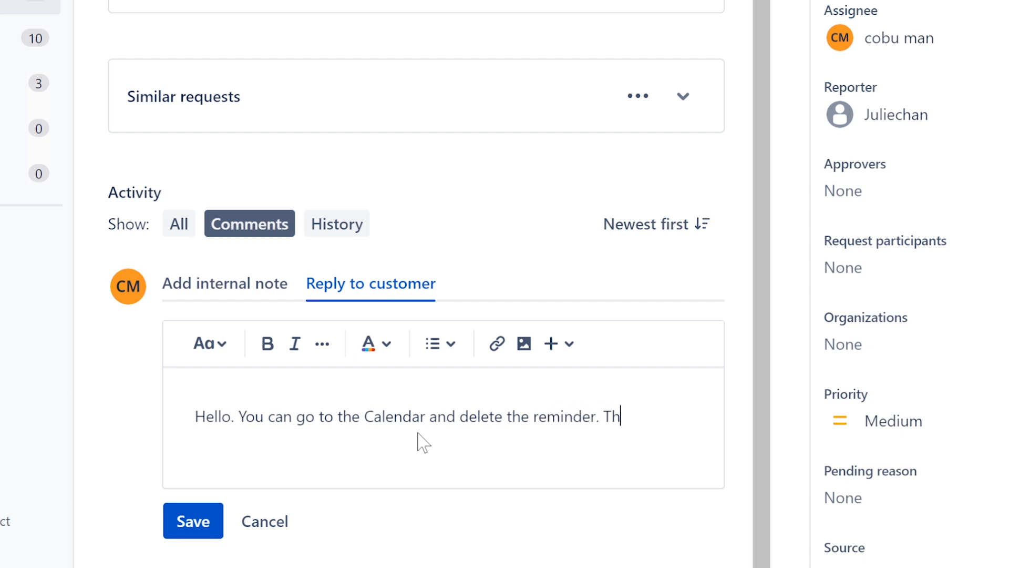
pyautogui.write("It's most")
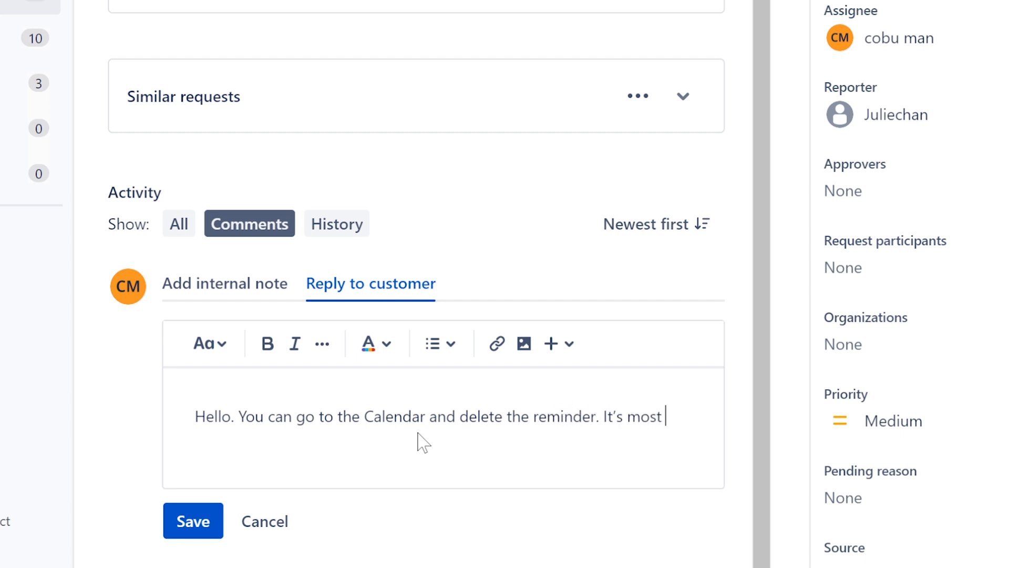
pyautogui.write('likely coming')
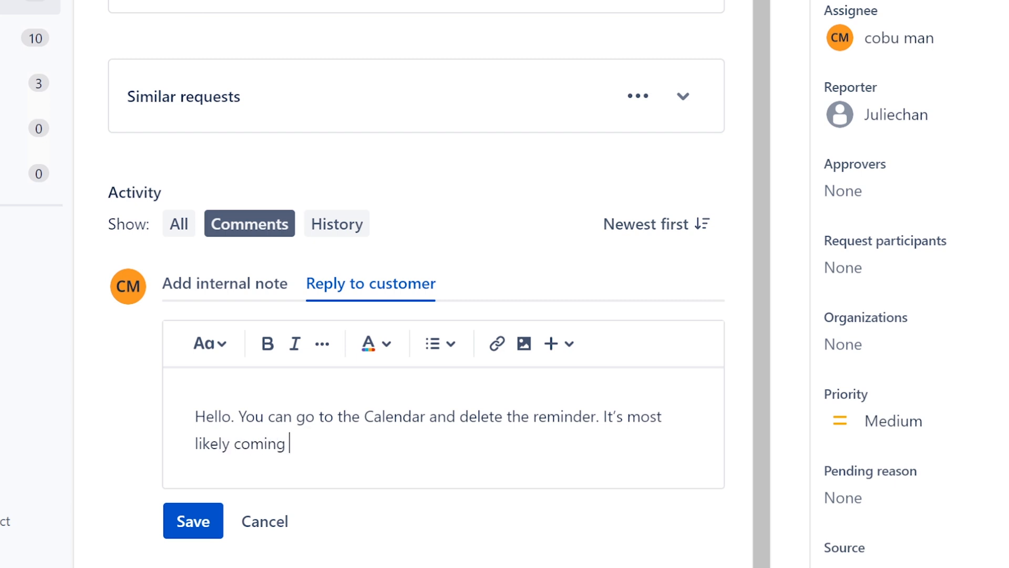
pyautogui.write('from there')
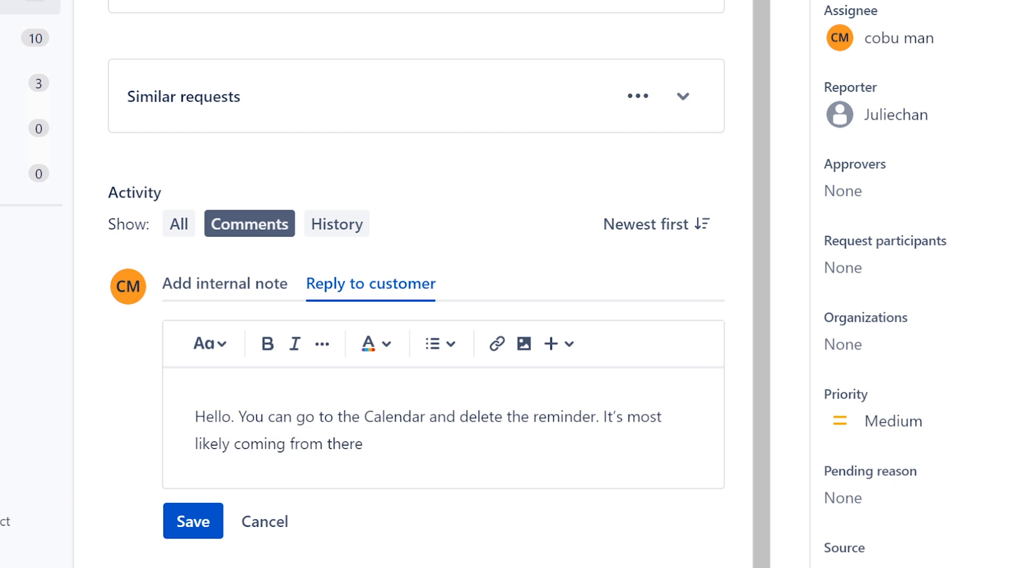
pyautogui.write('...')
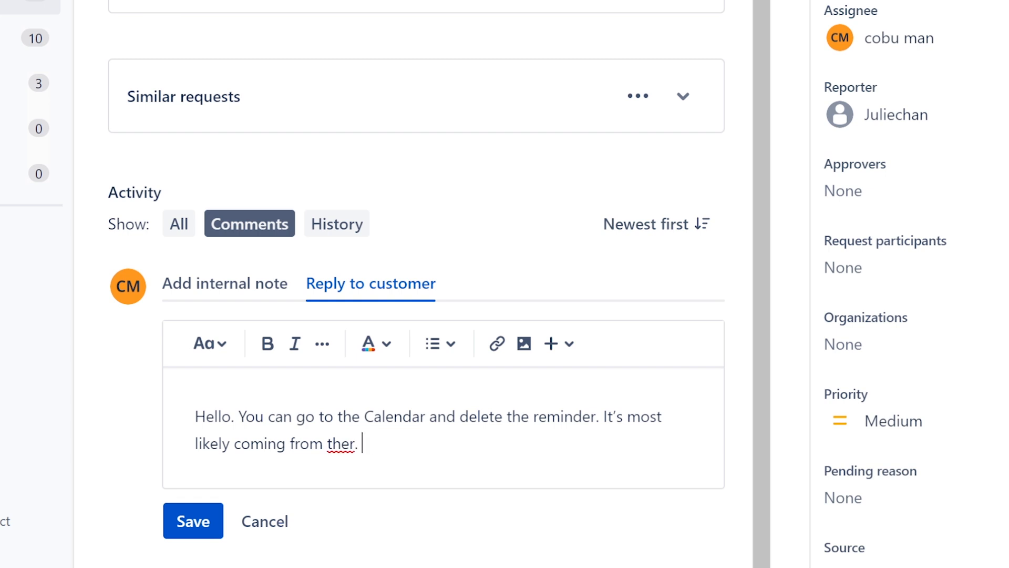
pyautogui.write('e. Ervin')
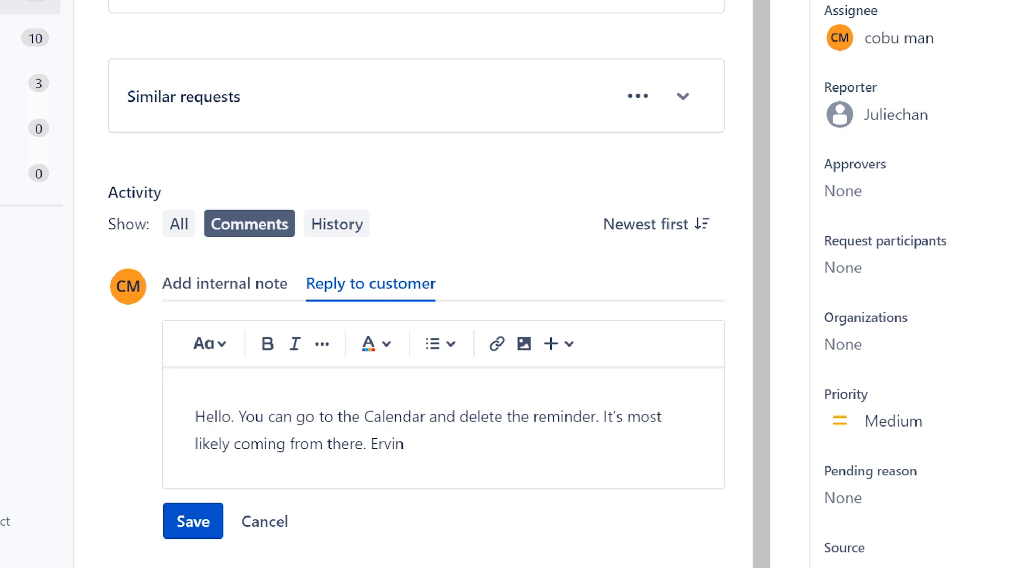
pyautogui.click(192, 520)
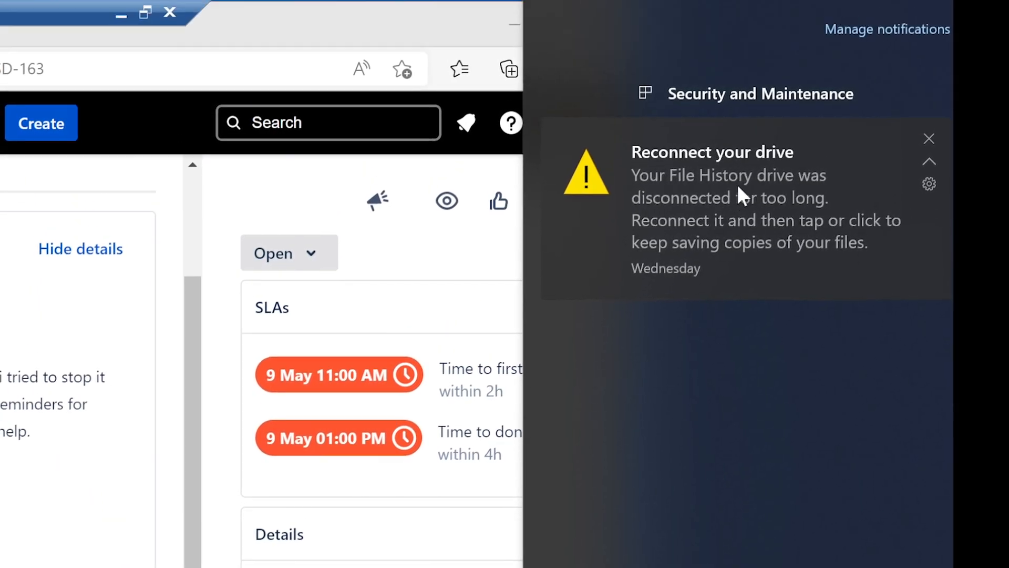
pyautogui.moveTo(741, 196)
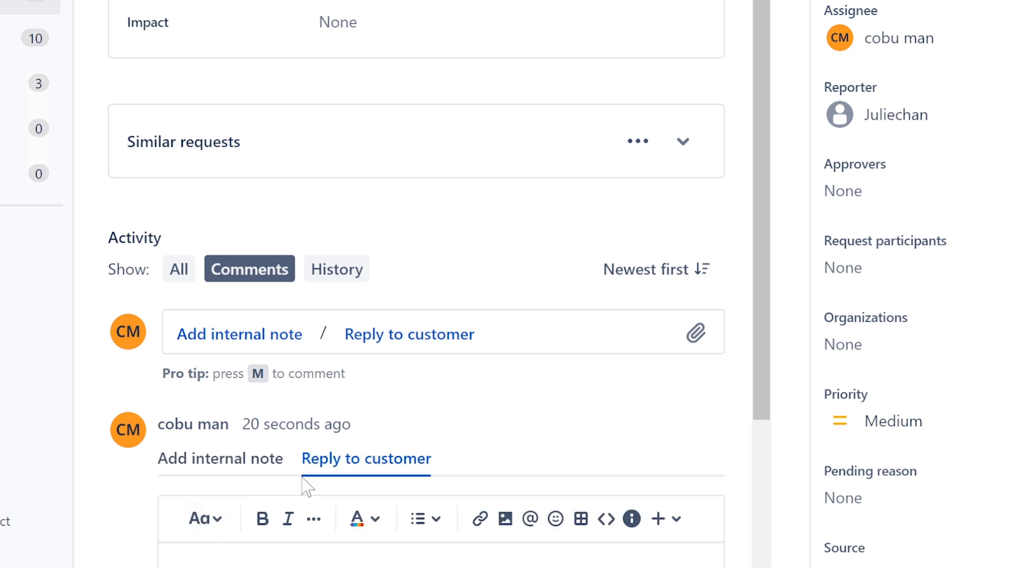
# Add a note to check system reminders on the right for other sources, then save
pyautogui.write("Hello. You can go to the Calendar and delete the reminder. It's most likely coming from there. Ervin")
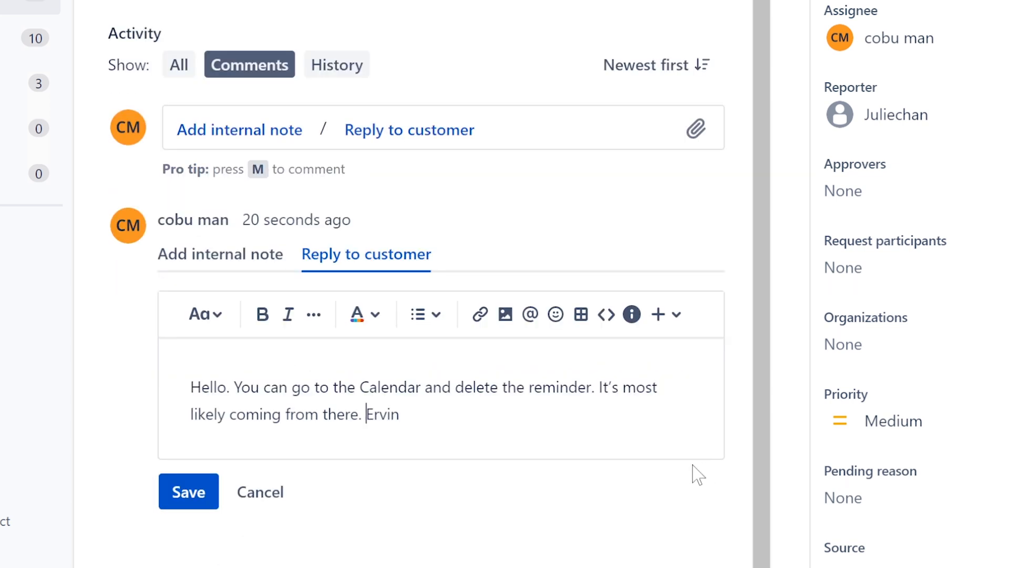
pyautogui.write('Just double check')
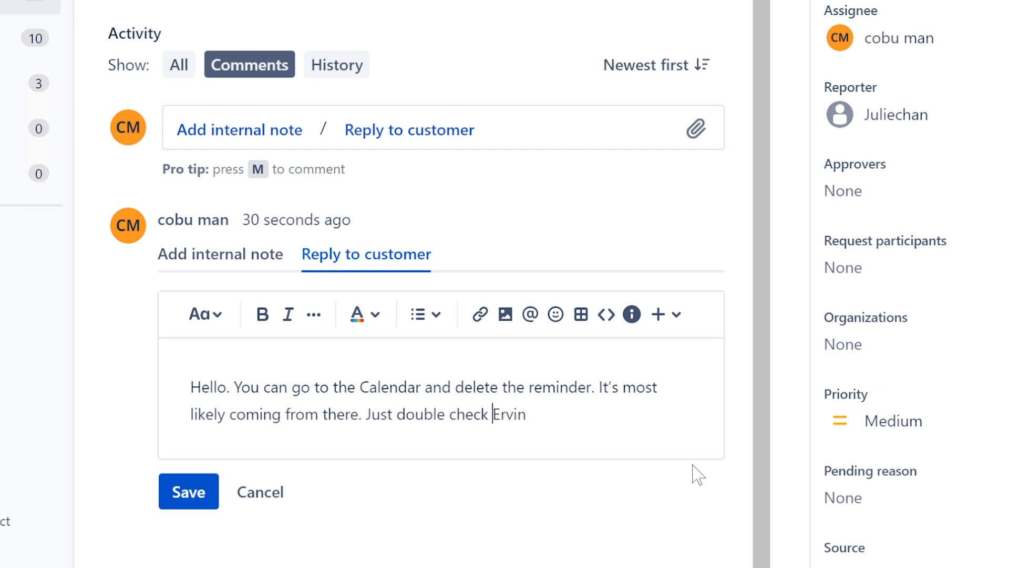
pyautogui.write('the')
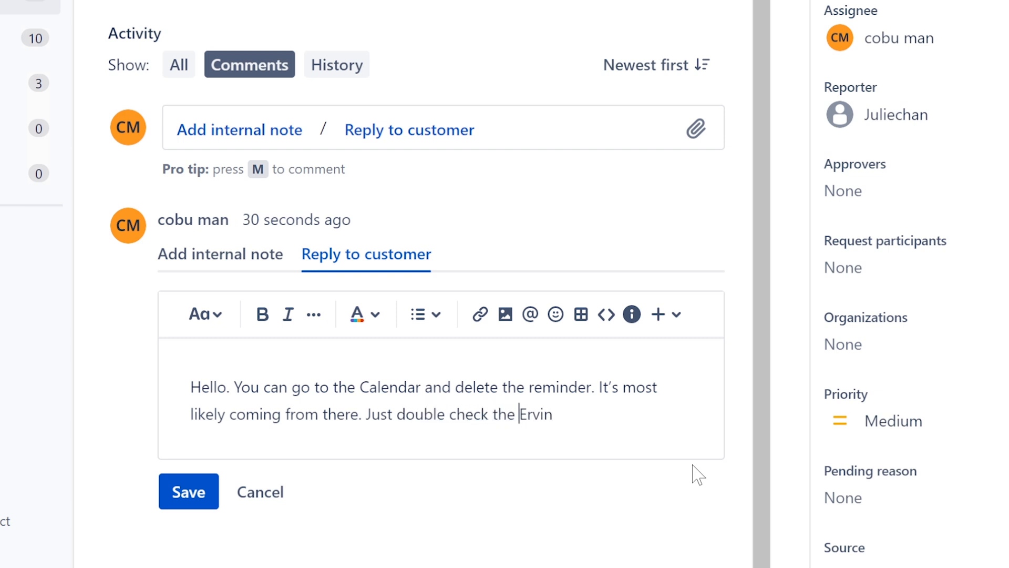
pyautogui.write('reminder description')
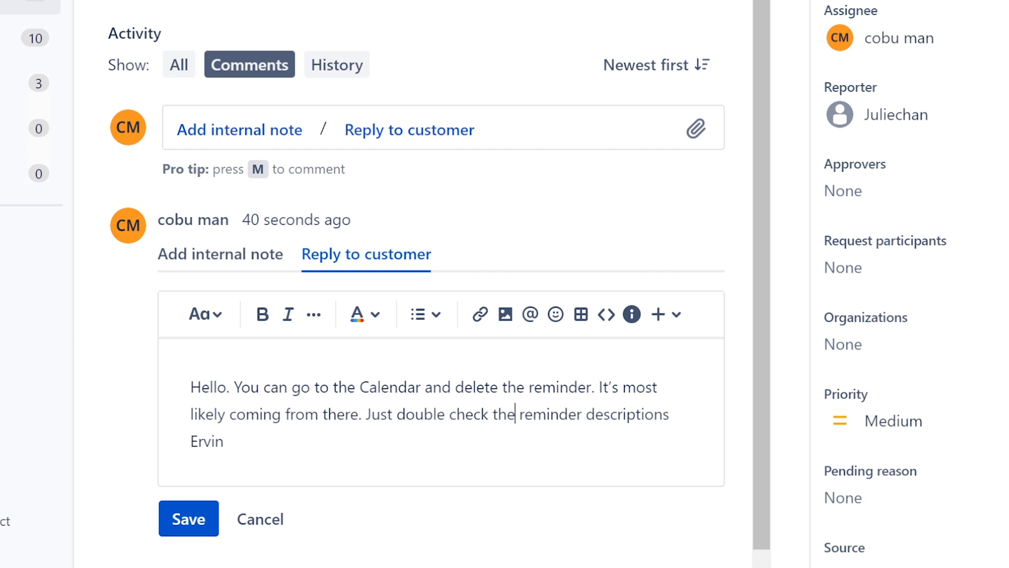
pyautogui.write('syste')
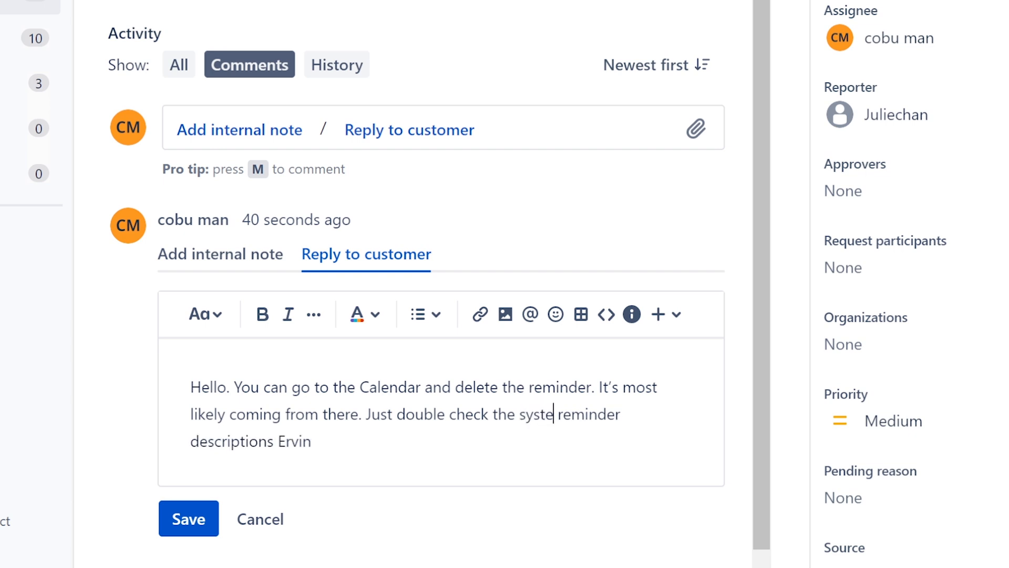
pyautogui.write('m')
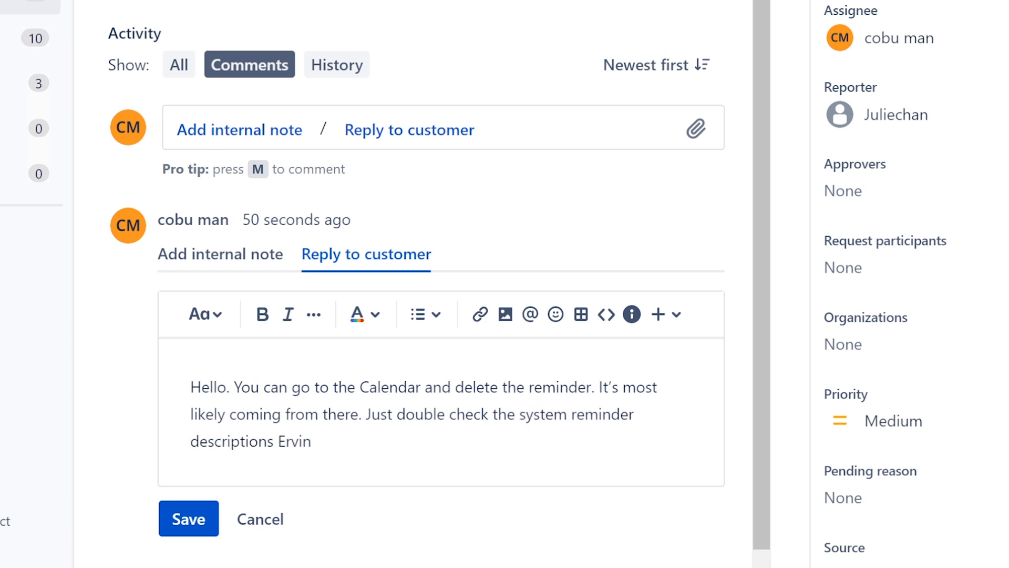
pyautogui.write('on the')
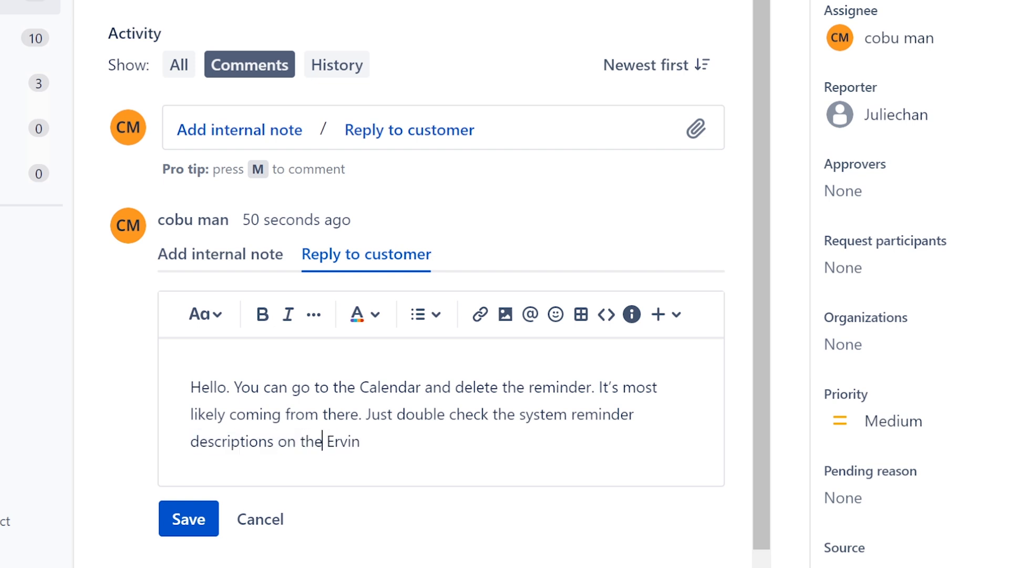
pyautogui.write('right to')
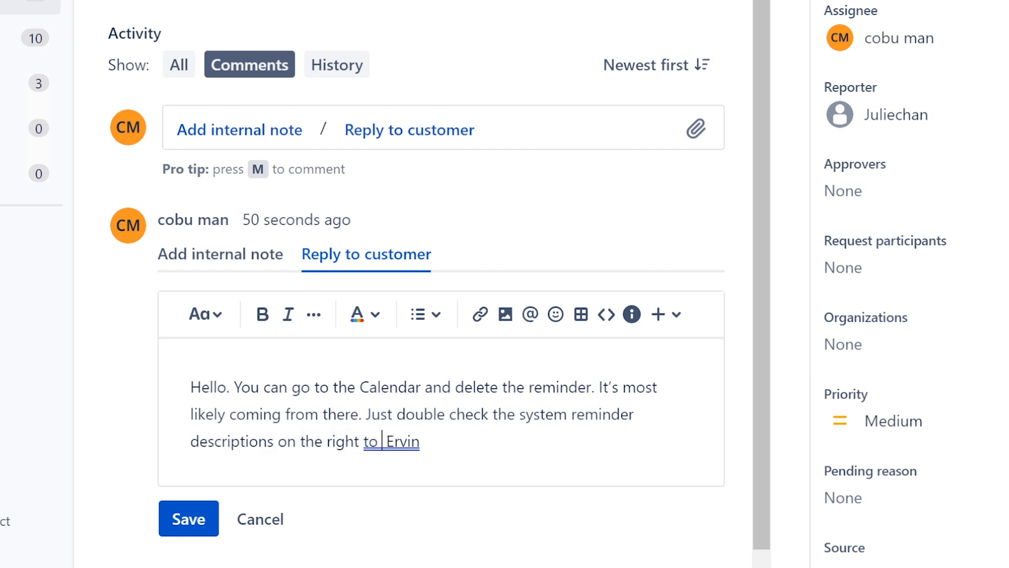
pyautogui.write("make sure it's not something else se")
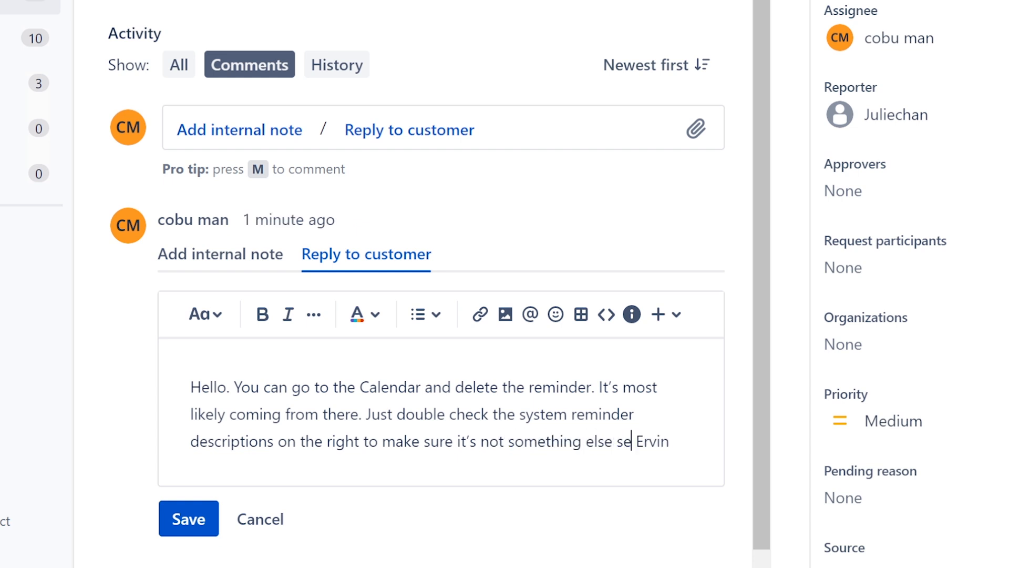
pyautogui.write('nding you r')
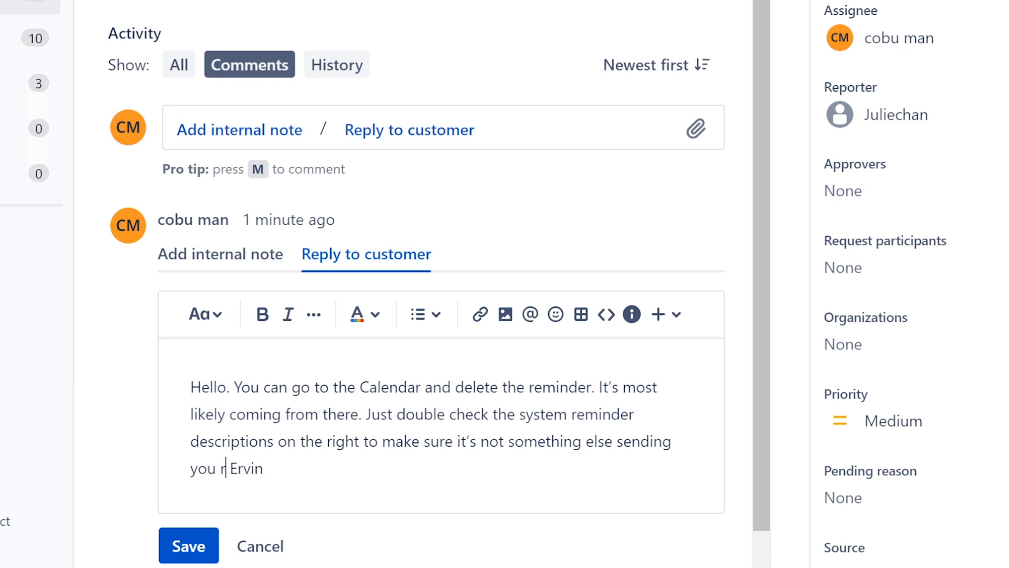
pyautogui.write('eminders.')
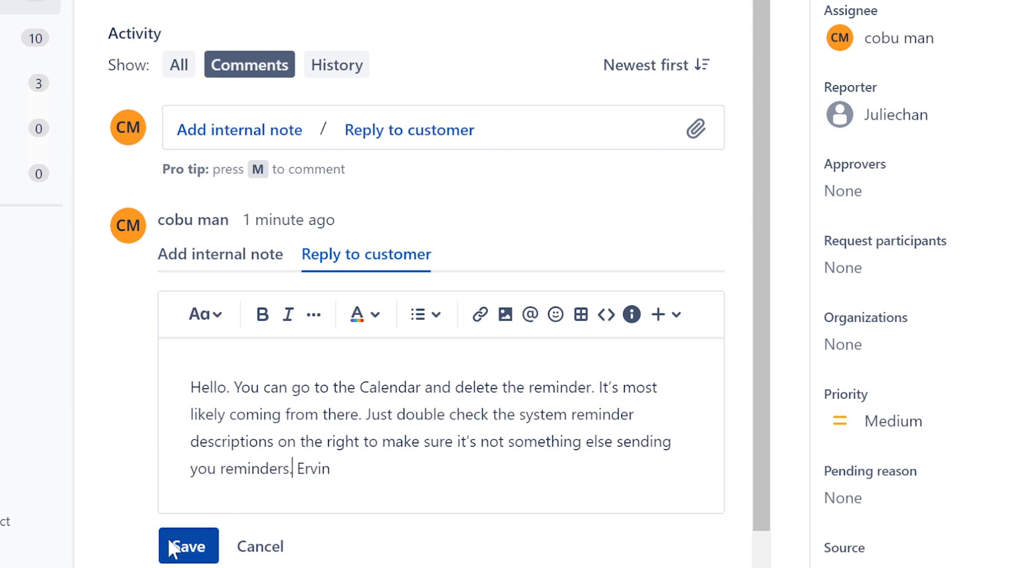
pyautogui.click(188, 546)
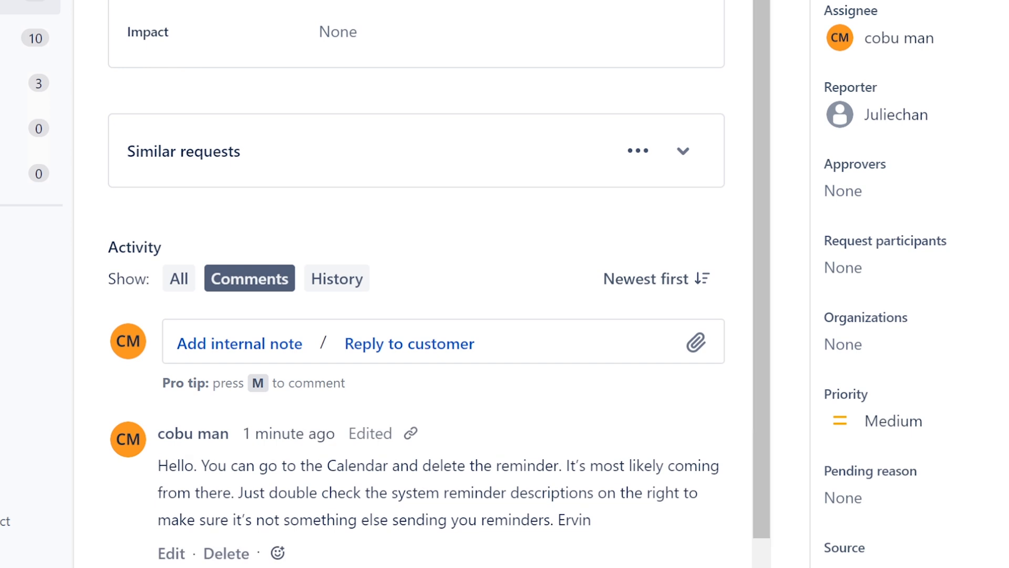